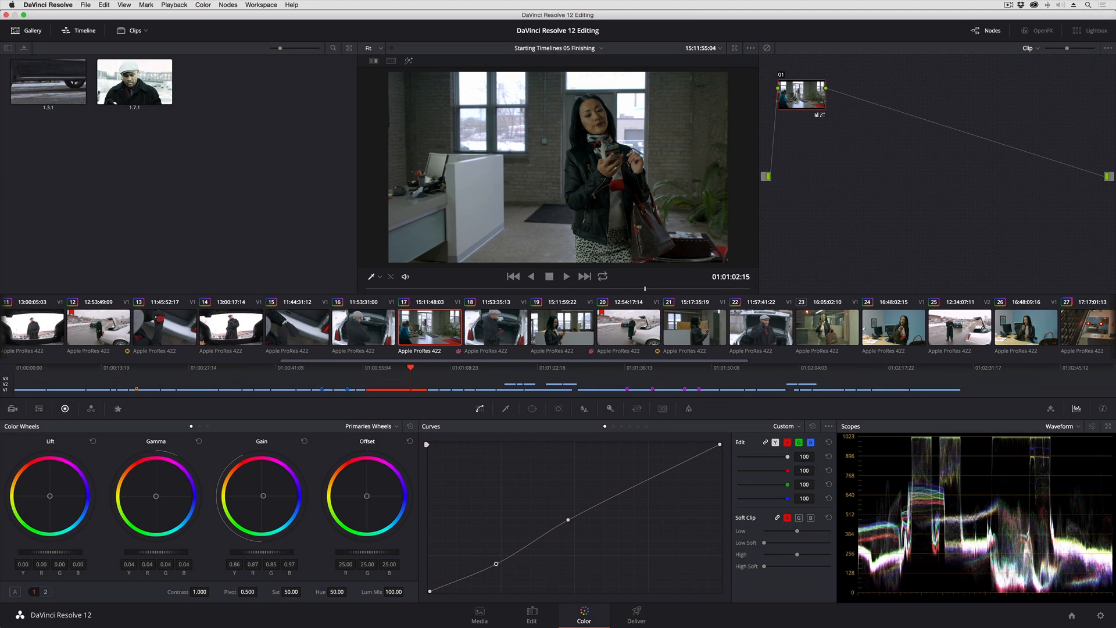
mouse_move(272, 111)
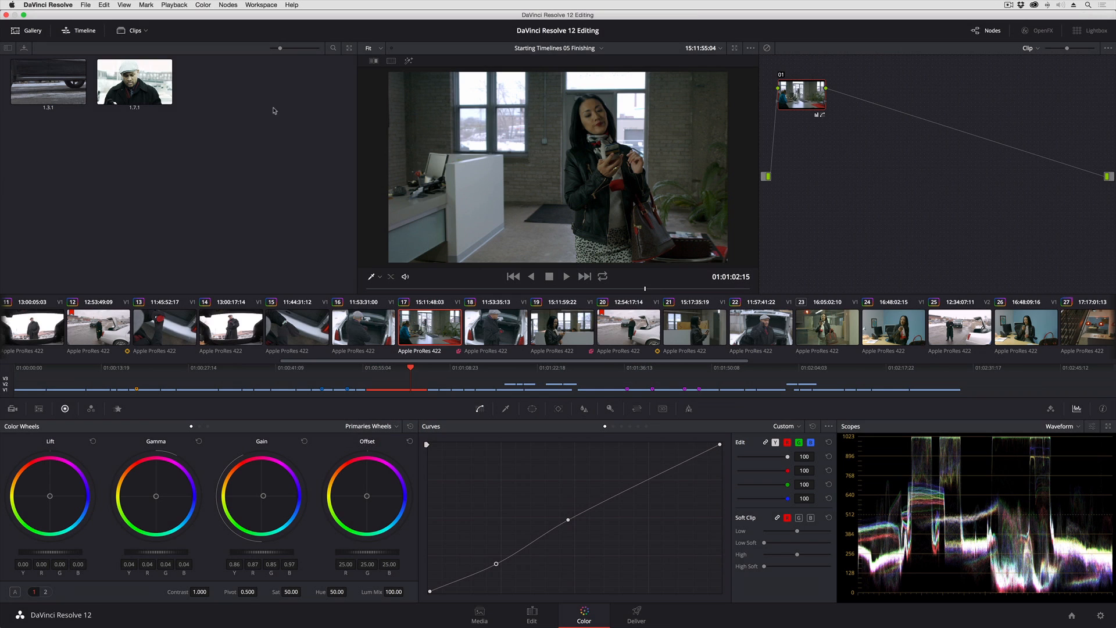
mouse_move(642, 302)
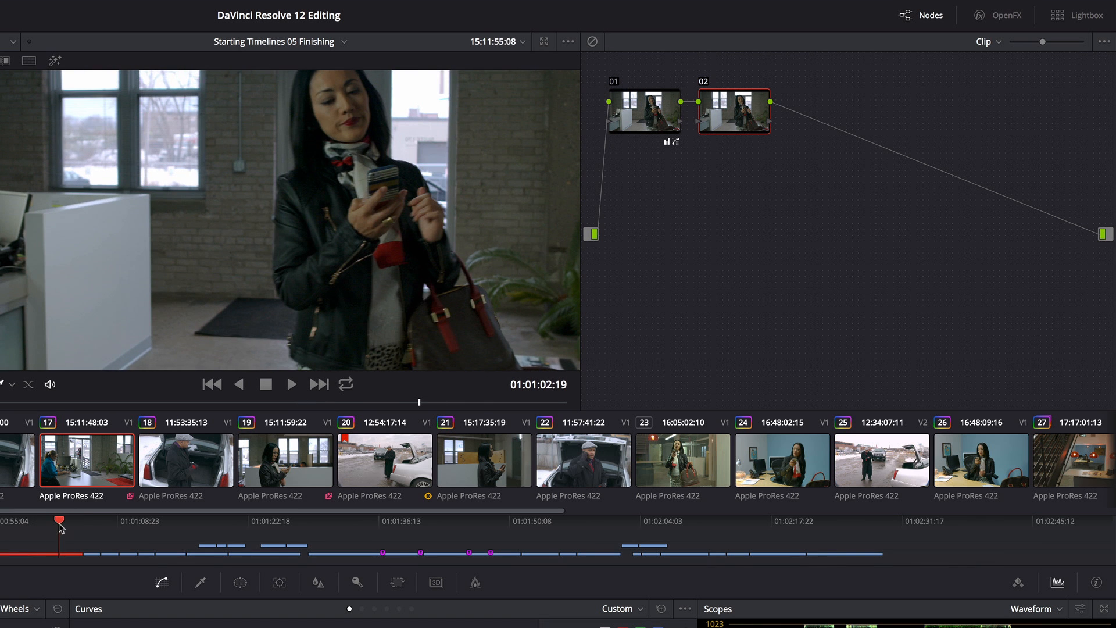
mouse_move(303, 283)
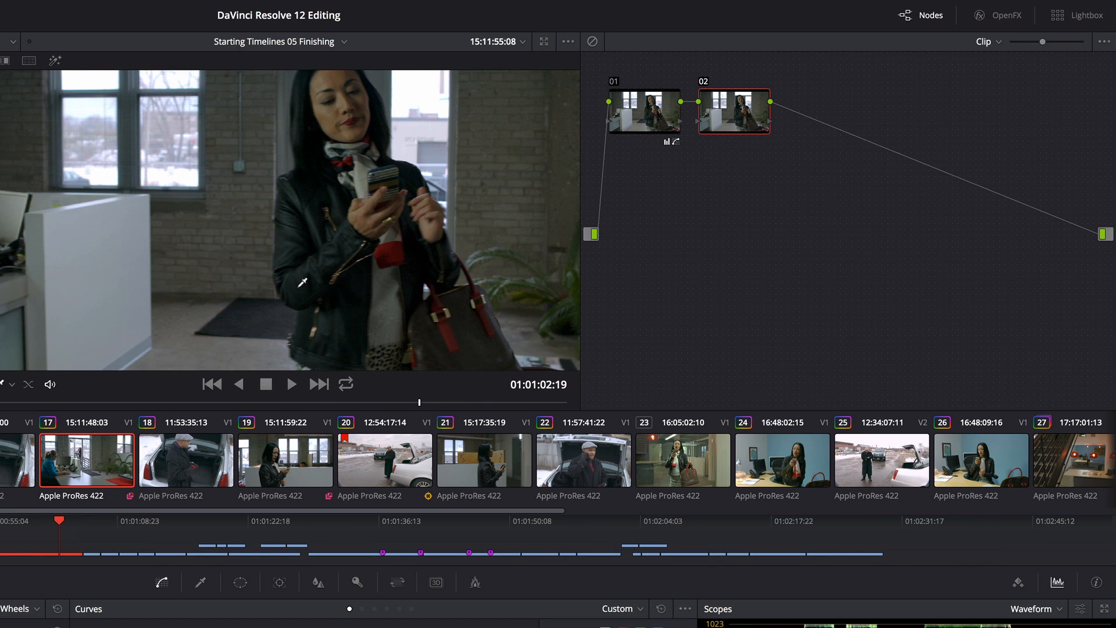
mouse_move(329, 258)
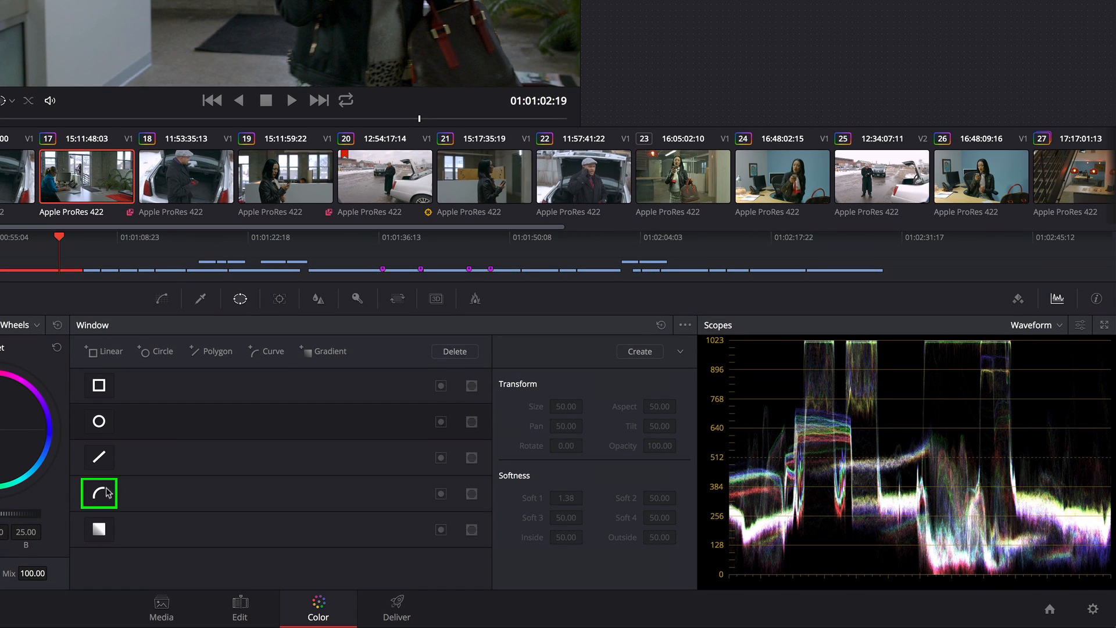
Trace a custom curve window along the woman's sleeve outline in the viewer
click(97, 493)
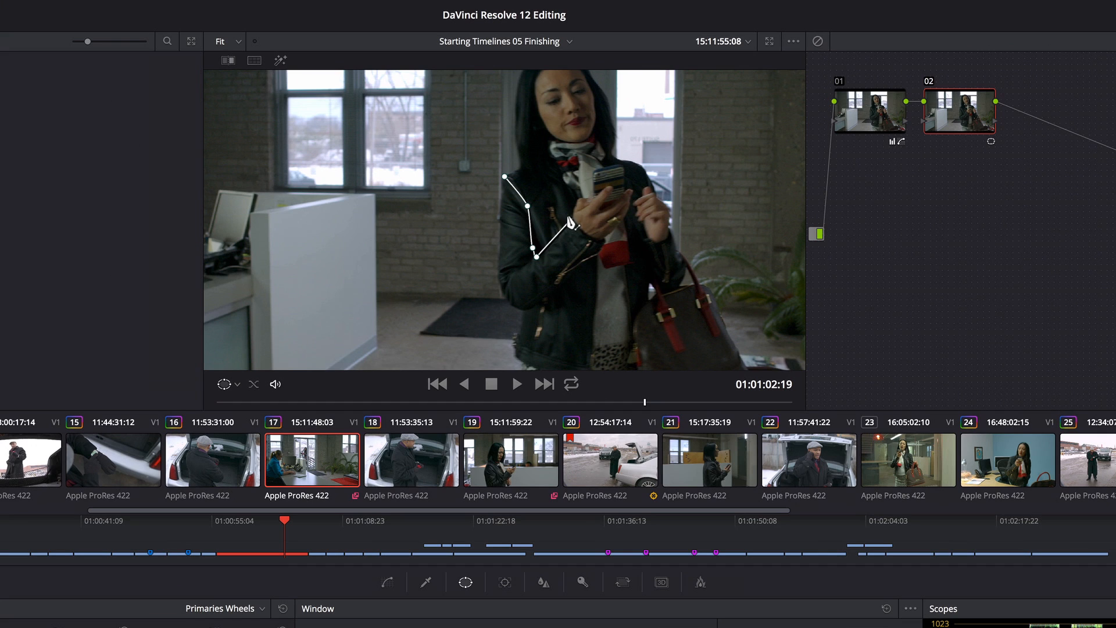
drag(531, 251, 553, 315)
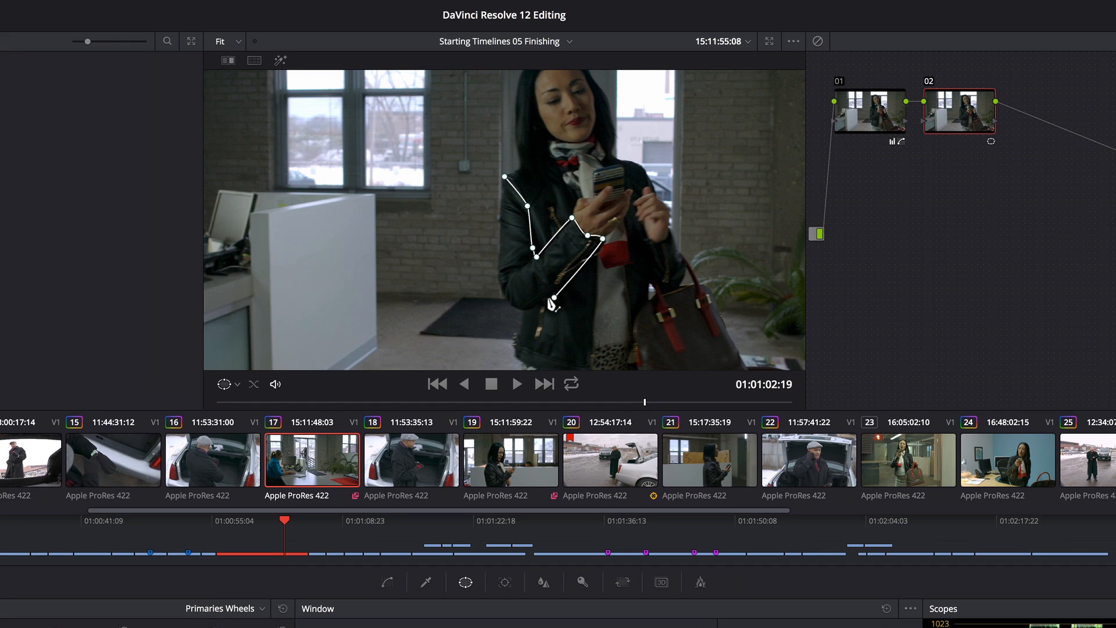
drag(553, 311, 502, 180)
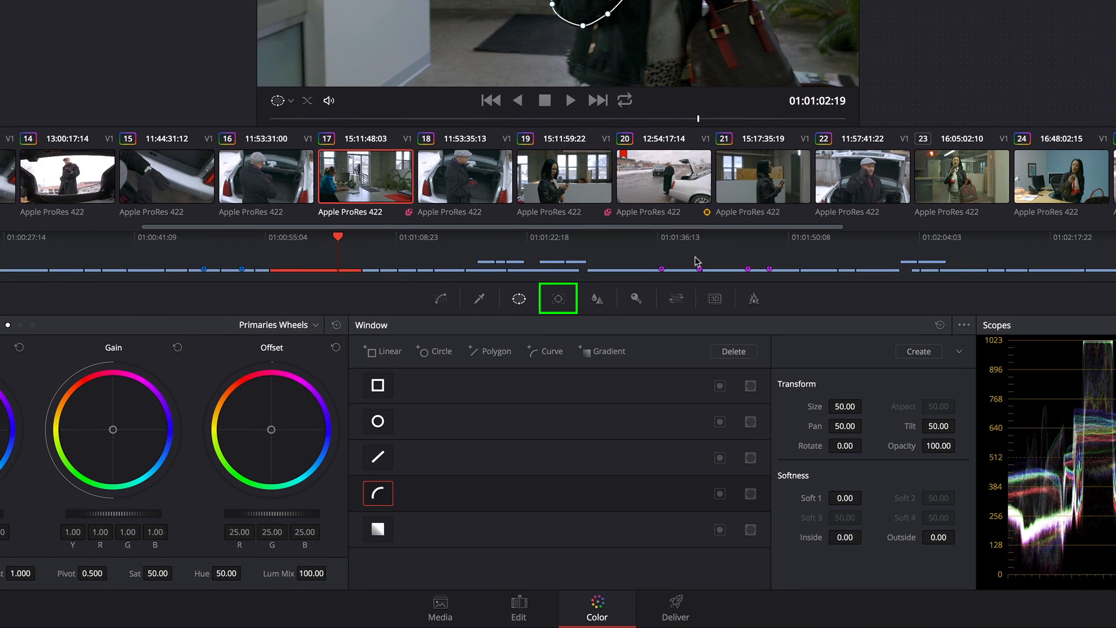
Track the sleeve window in reverse through the clip from the Tracker palette
click(558, 299)
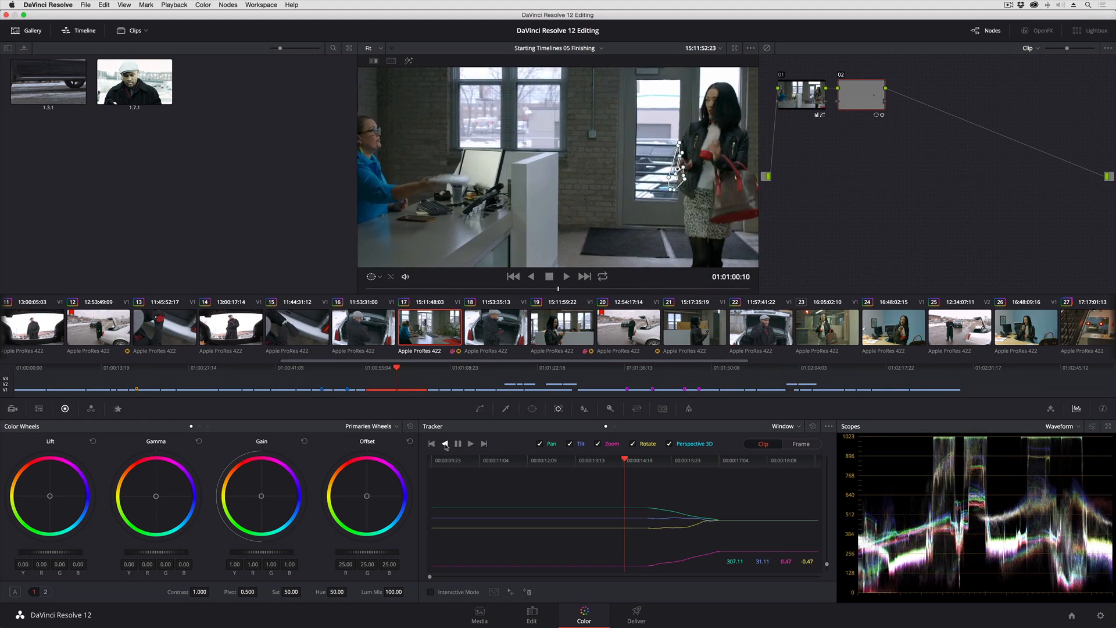
click(470, 443)
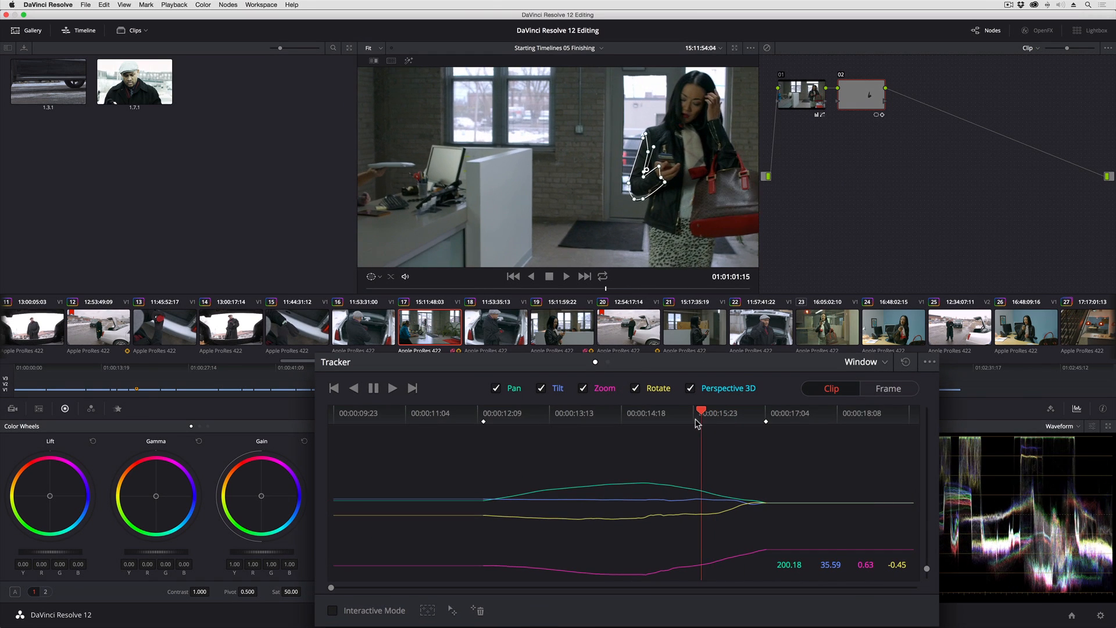
Scrub the tracker graph onto the keyframe, track forward from it, then stop
drag(700, 413, 661, 413)
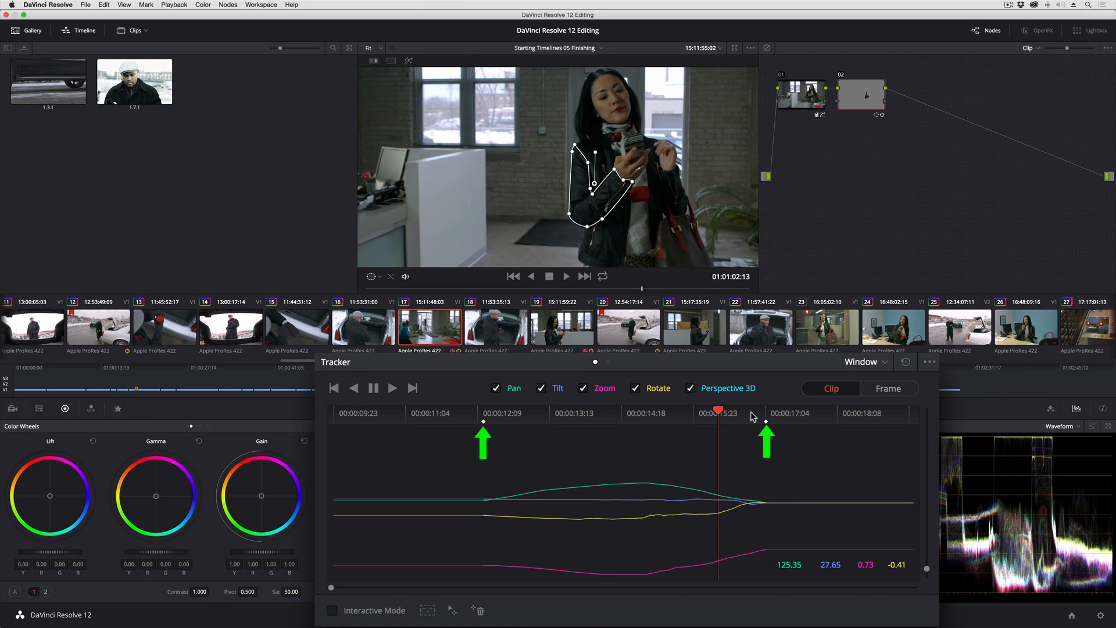
click(769, 413)
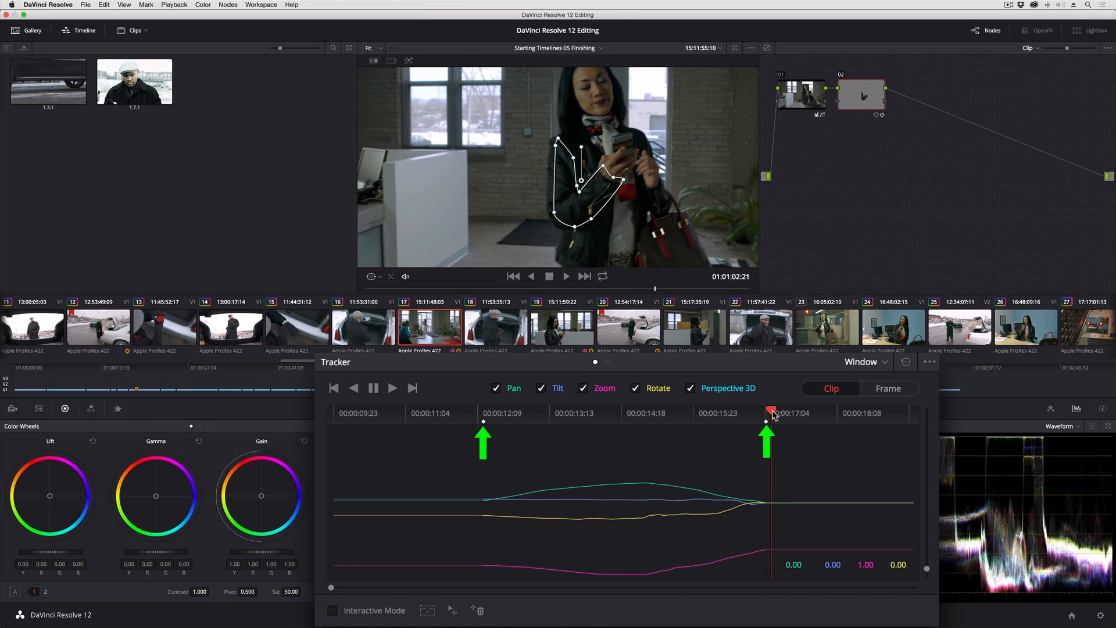
click(766, 413)
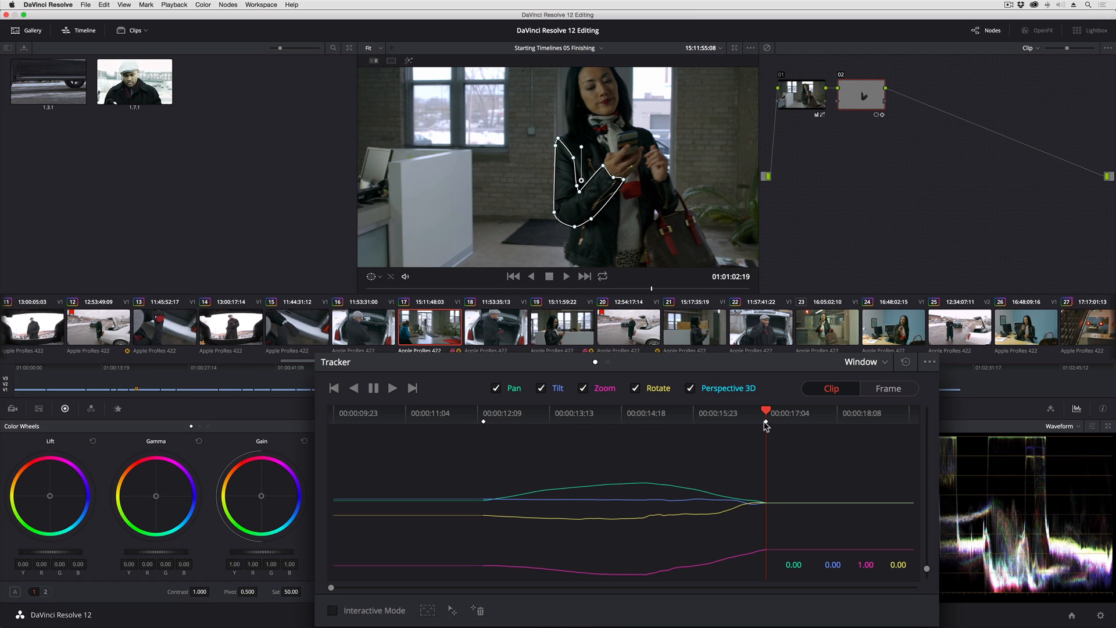
mouse_move(484, 429)
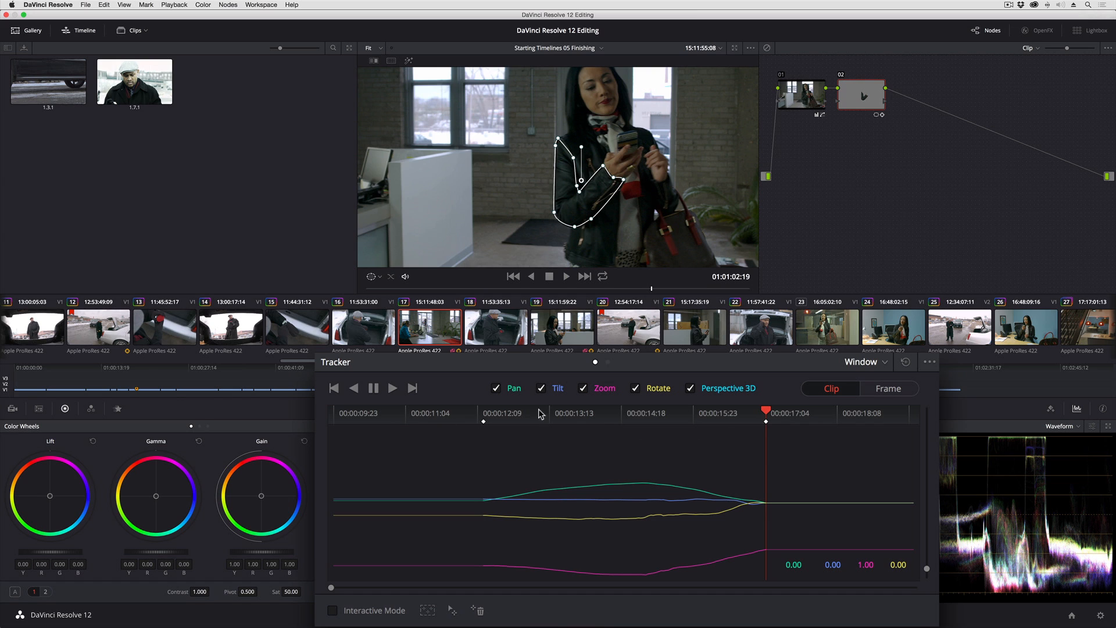
mouse_move(761, 515)
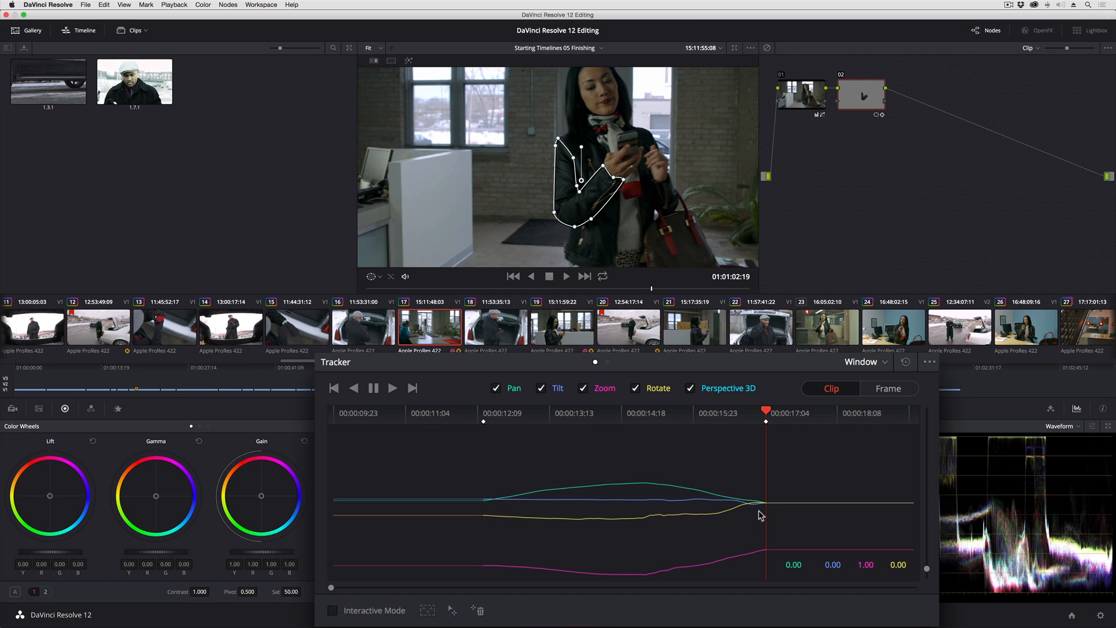
click(391, 388)
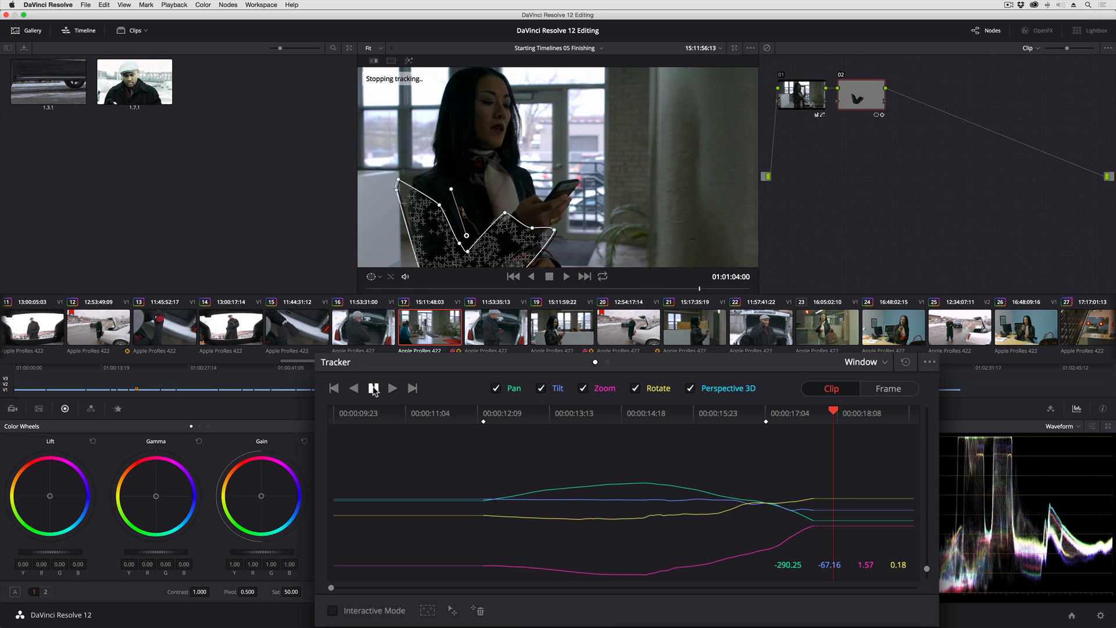
click(373, 388)
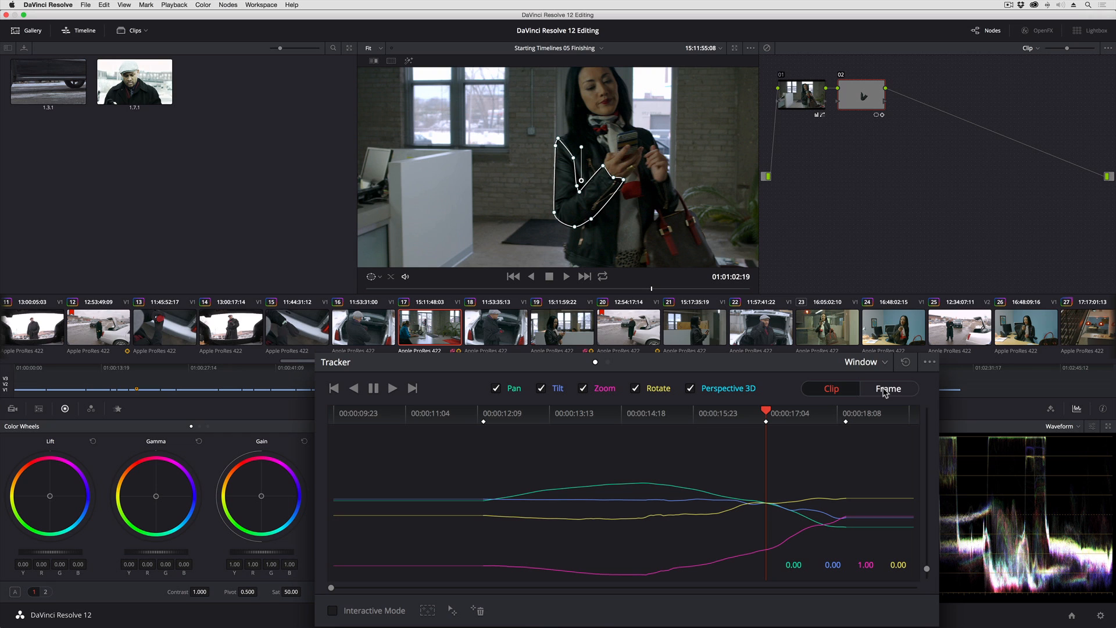
Switch the tracker to Frame mode for per-frame window adjustments
click(887, 389)
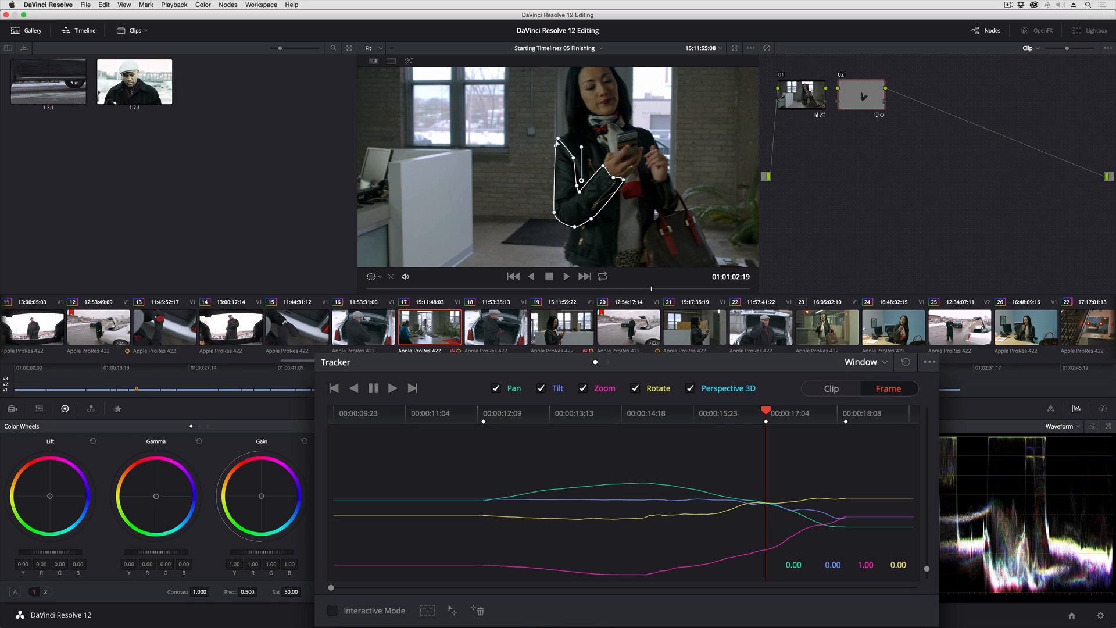
mouse_move(784, 428)
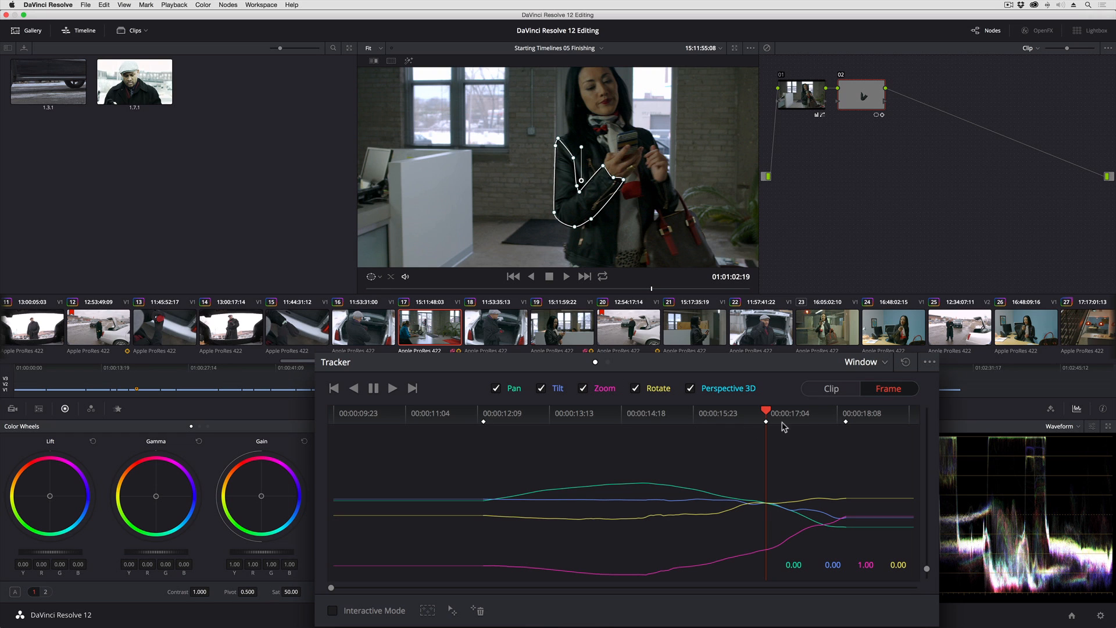
mouse_move(783, 426)
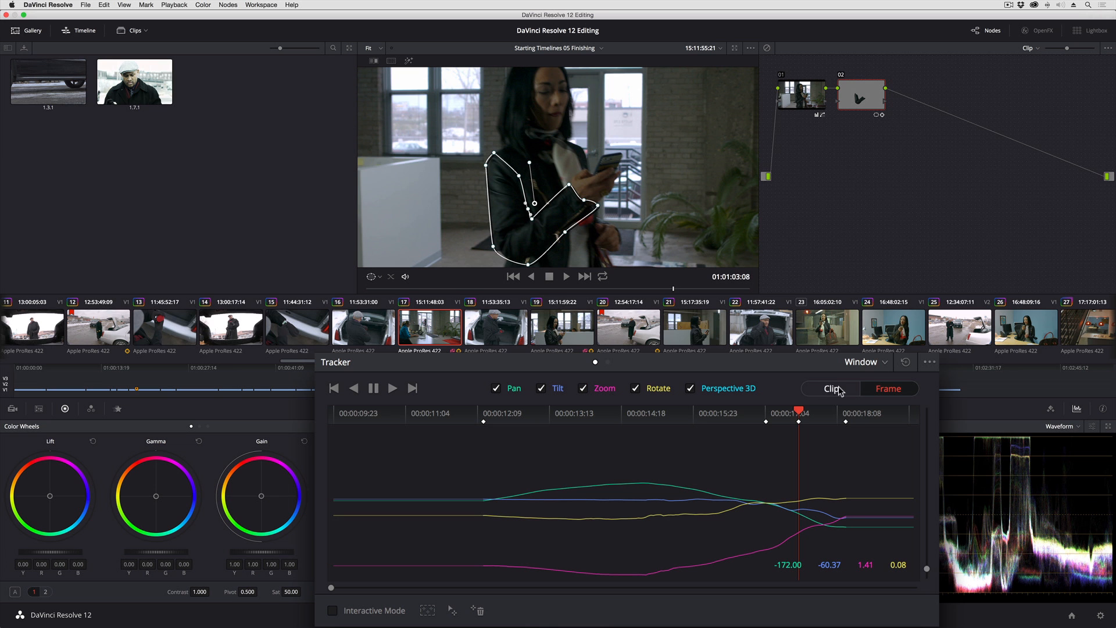
Select Frame mode in the tracker before reshaping the sleeve window on later frames
click(889, 388)
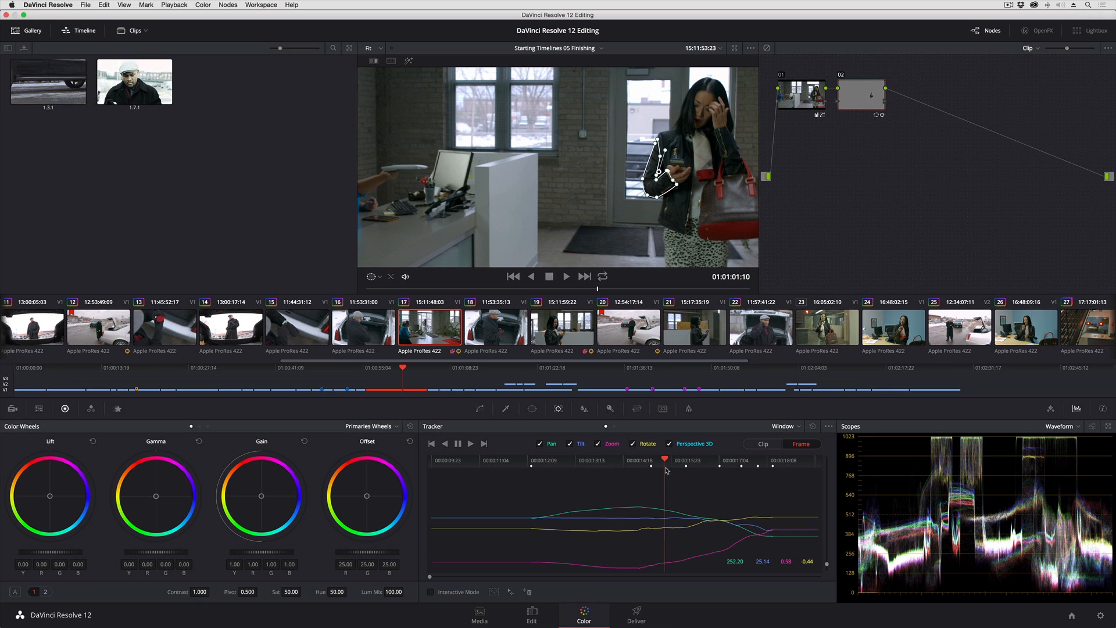
mouse_move(738, 467)
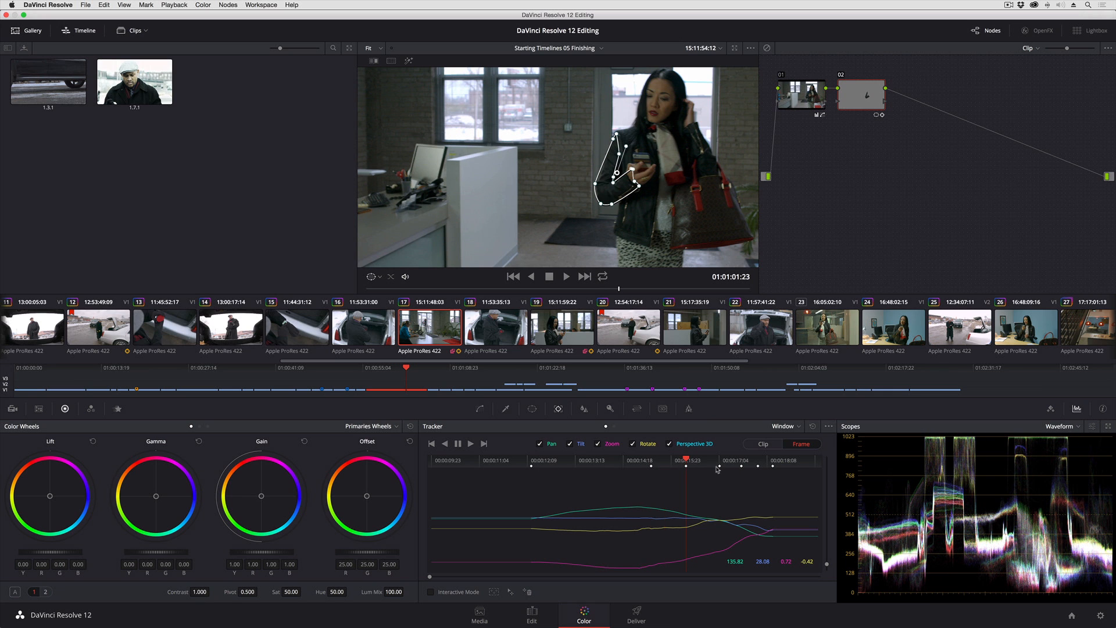
mouse_move(719, 469)
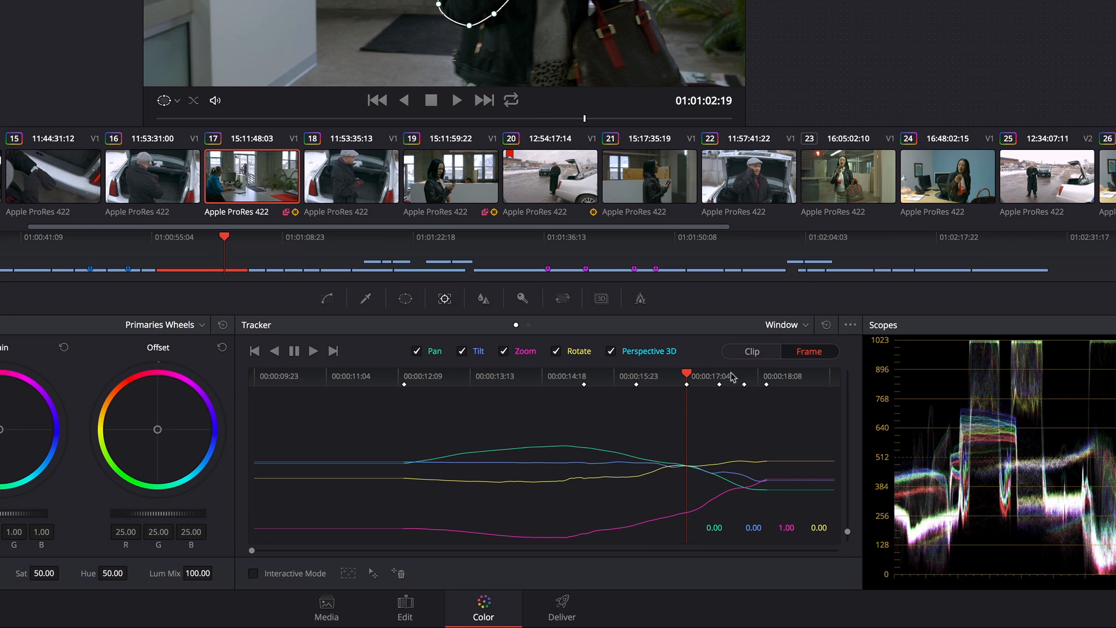
Jump to the previous window keyframe, then the next, via the tracker options menu
click(849, 324)
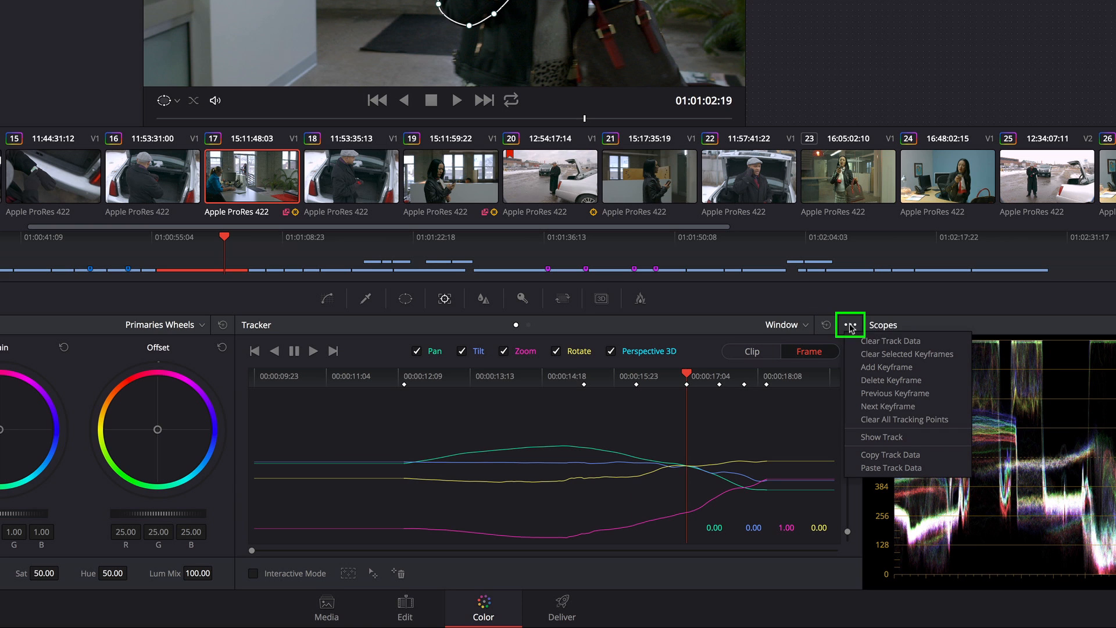
mouse_move(876, 393)
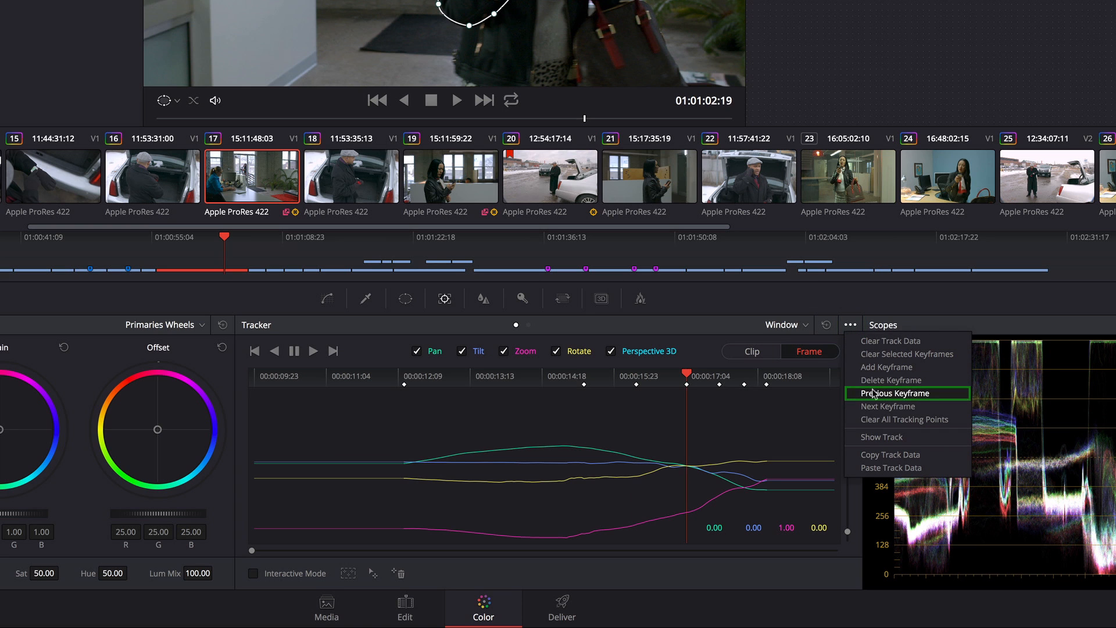
click(892, 393)
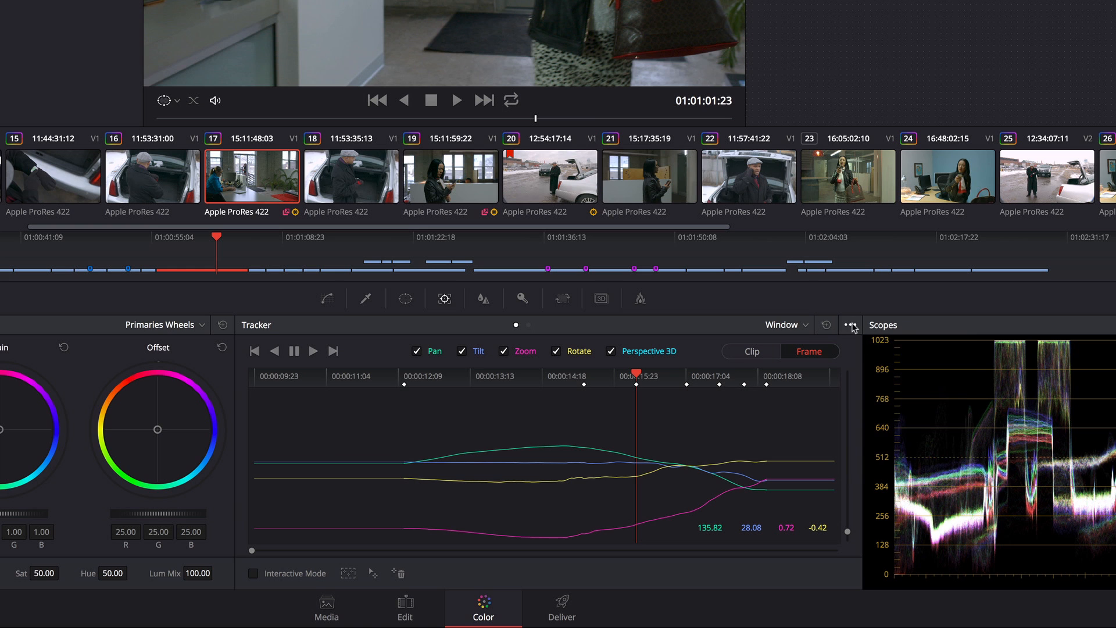
click(849, 325)
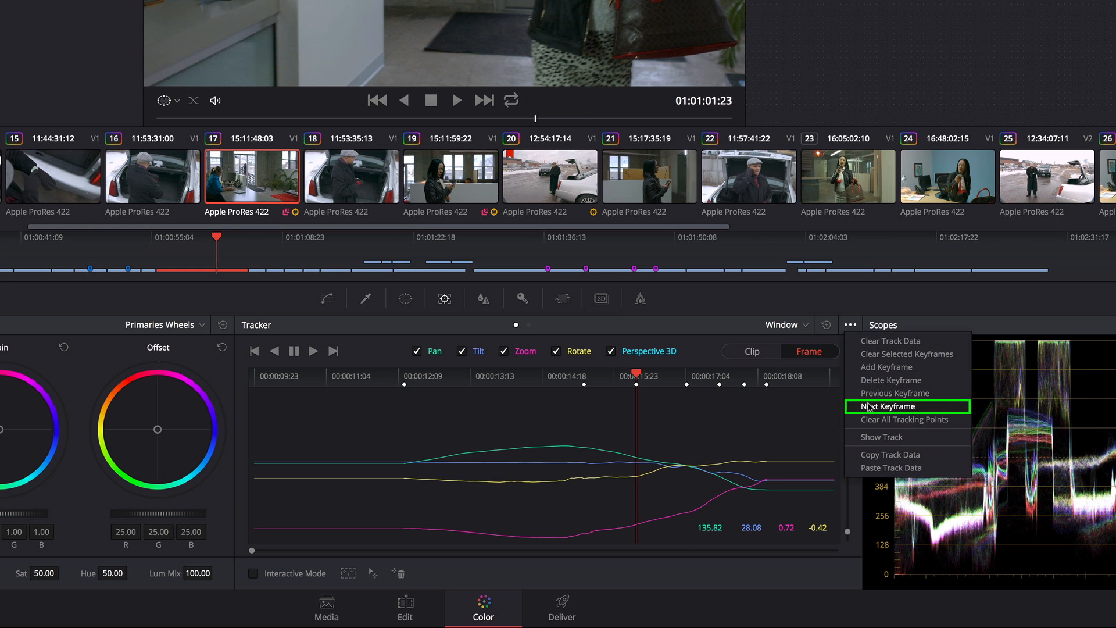
click(889, 405)
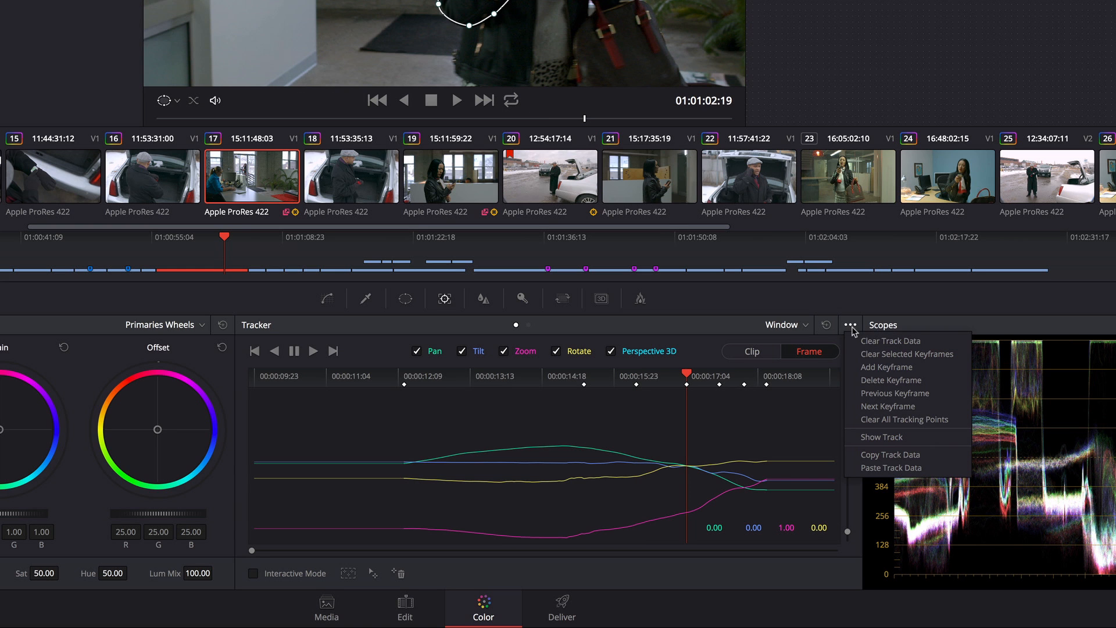
mouse_move(876, 380)
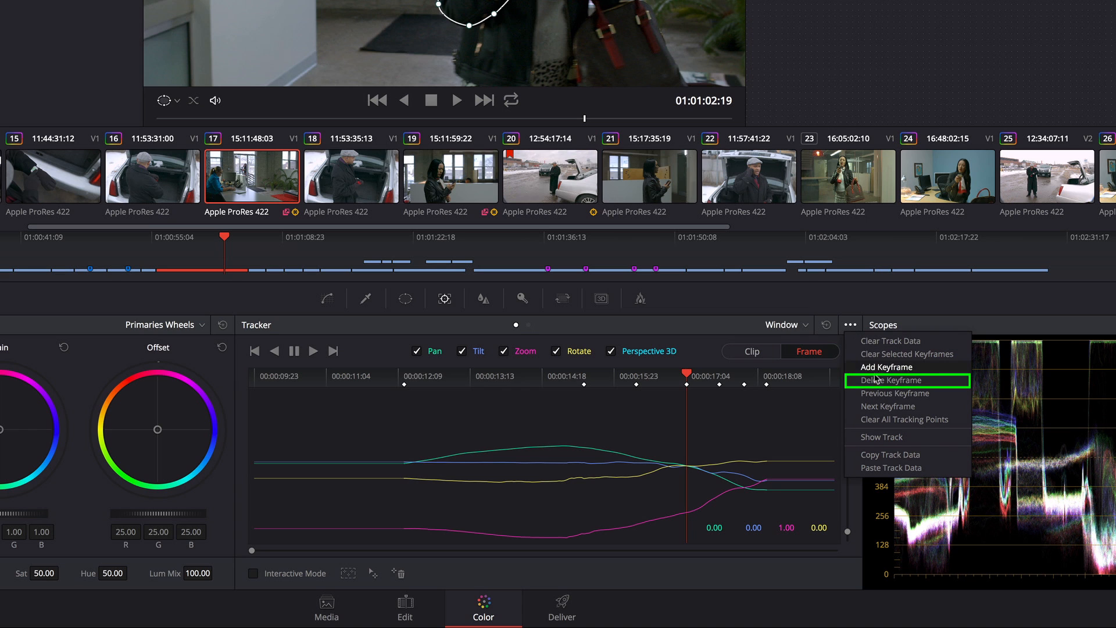
mouse_move(885, 366)
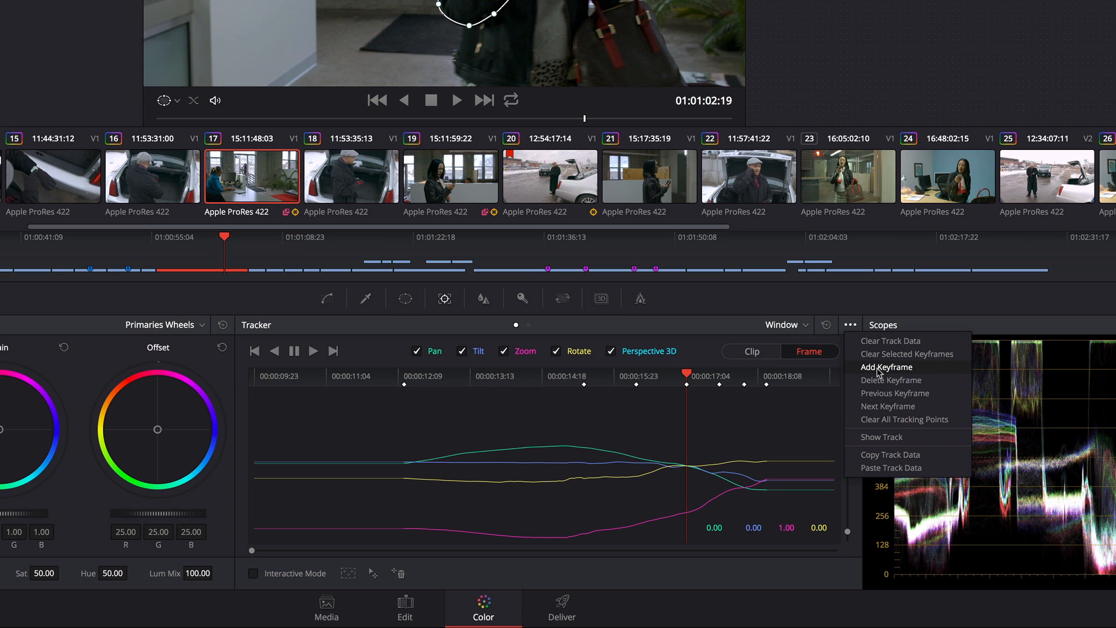
mouse_move(907, 418)
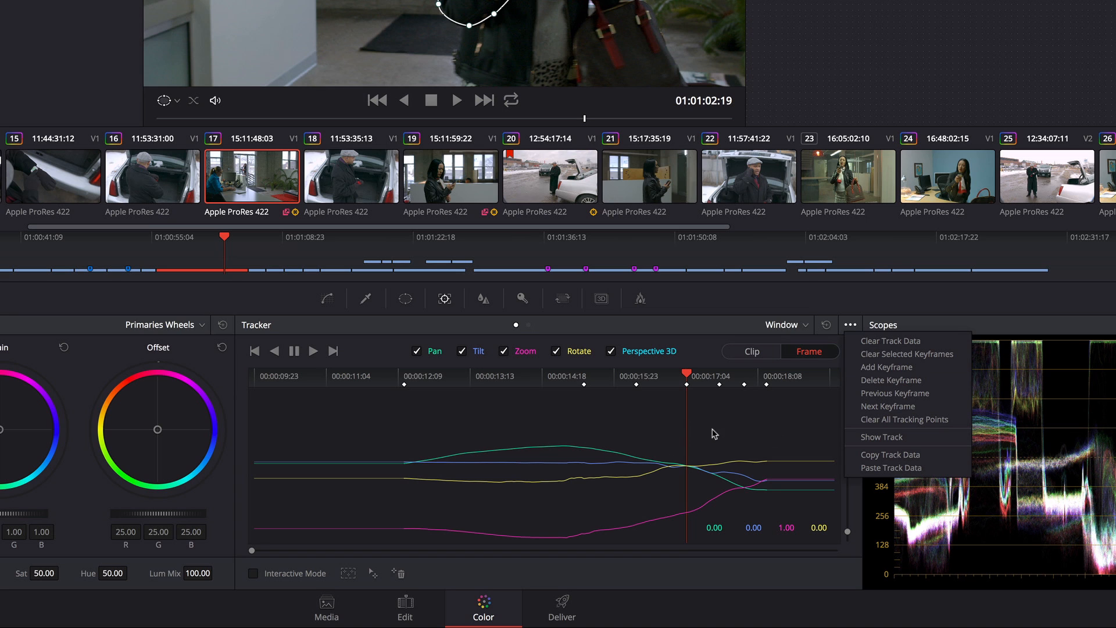
mouse_move(736, 429)
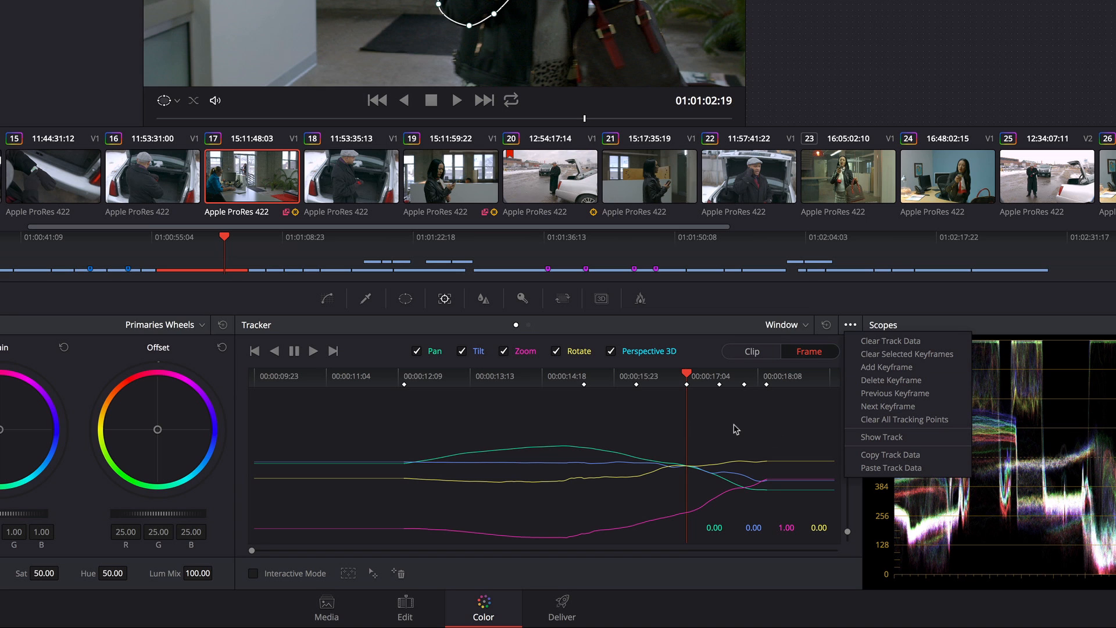